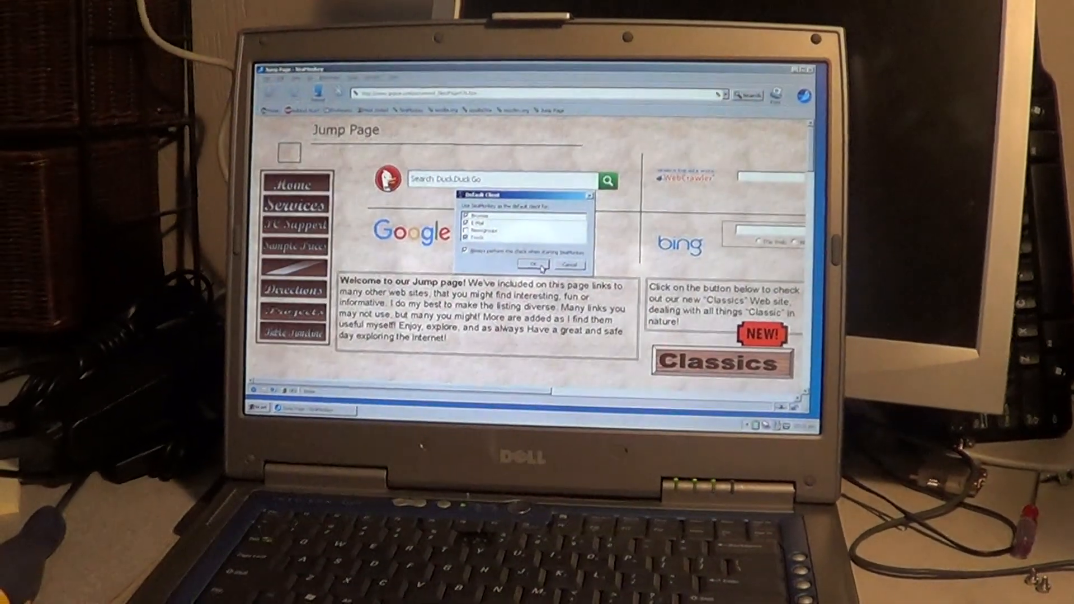
# Dismiss the Default Client prompt with OK and scroll through the Jump Page's news and tech links
pyautogui.click(534, 267)
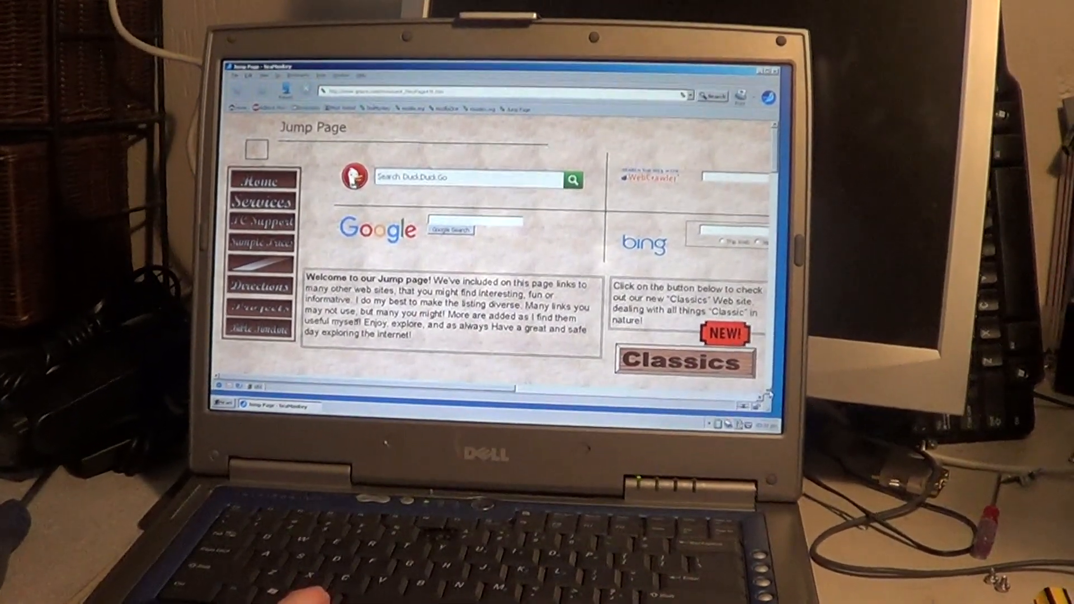
pyautogui.scroll(-3)
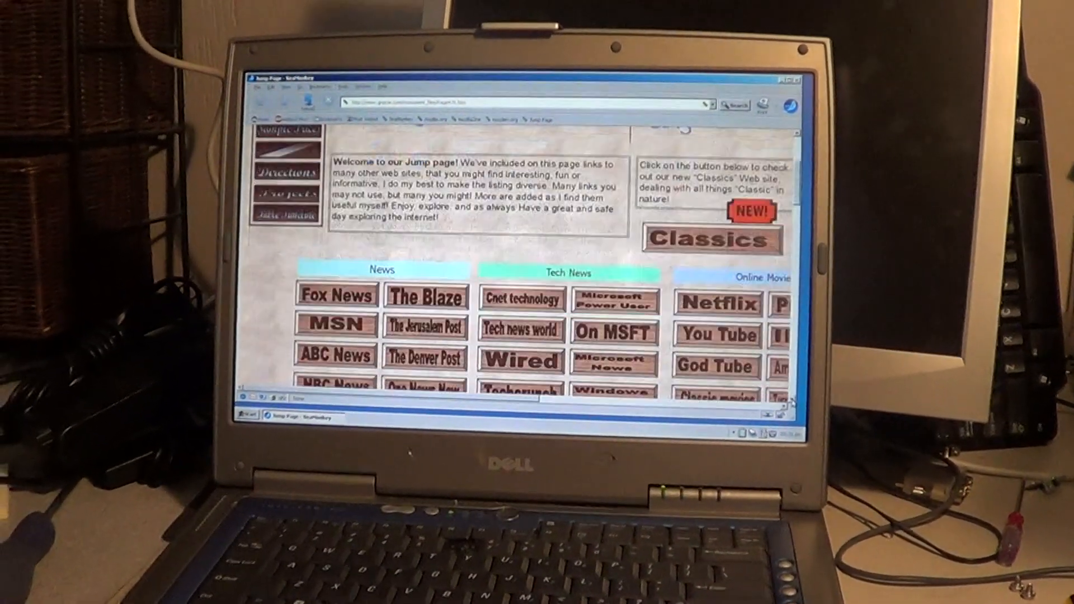
pyautogui.scroll(-3)
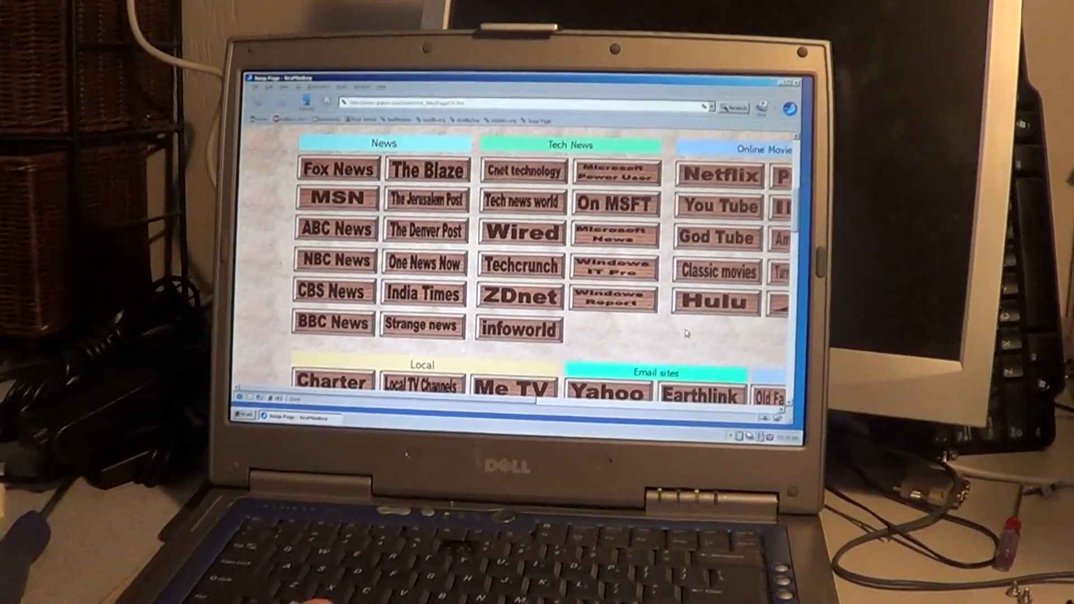
pyautogui.scroll(-3)
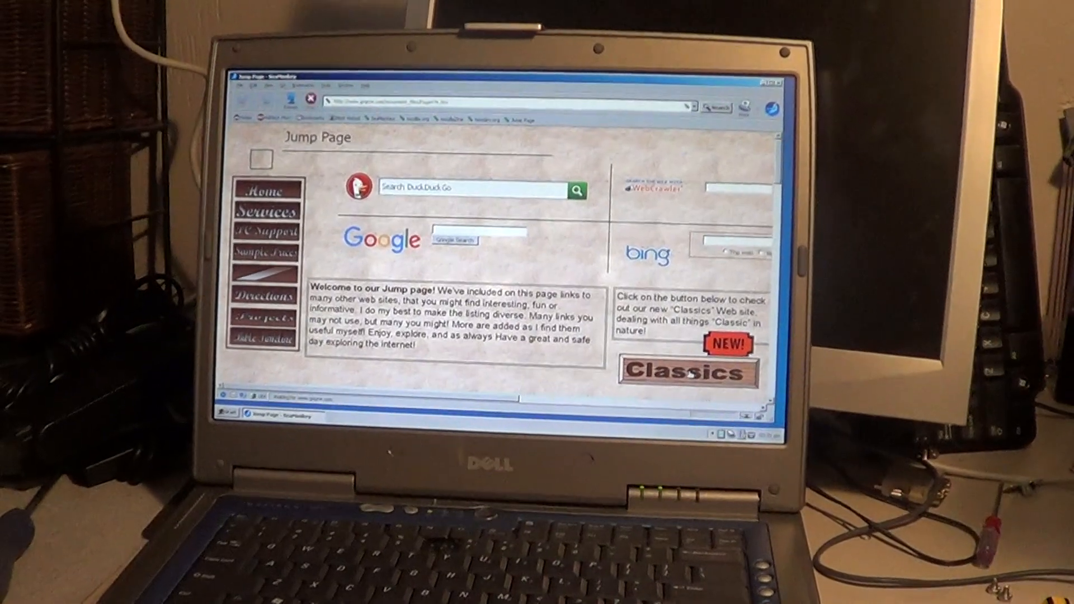
# Open the Classics site from the Jump Page's Classics button
pyautogui.click(685, 370)
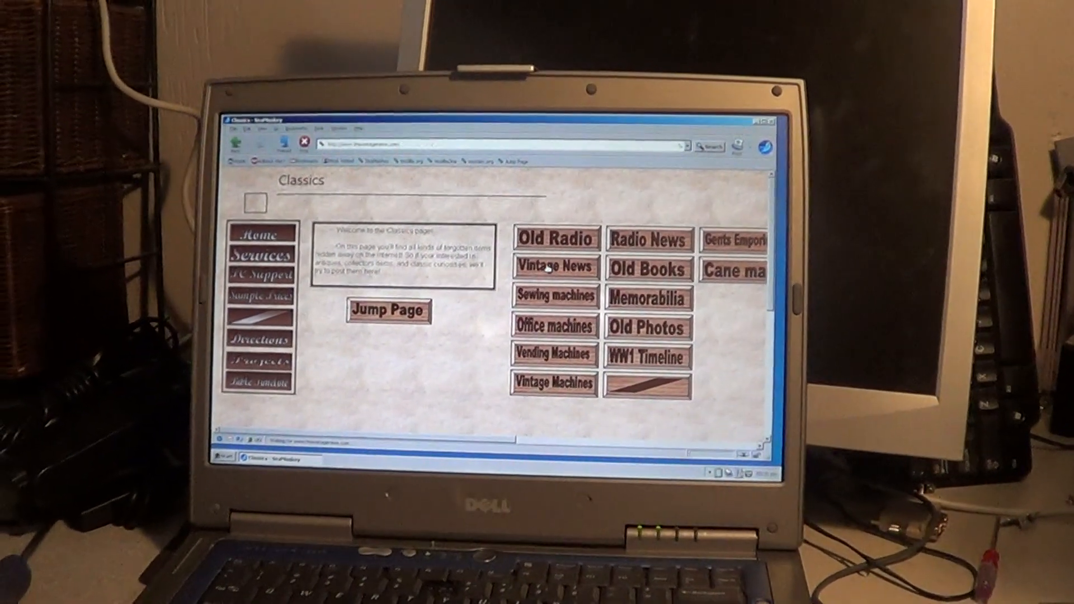
pyautogui.click(554, 267)
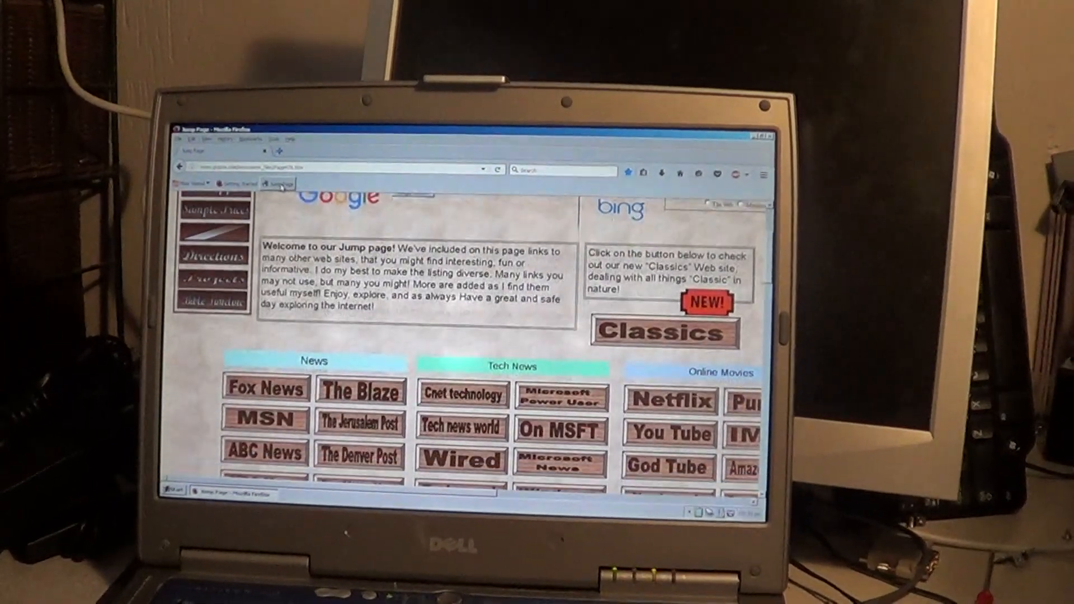
# Scroll the Jump Page down to the Online Movies link section
pyautogui.scroll(-3)
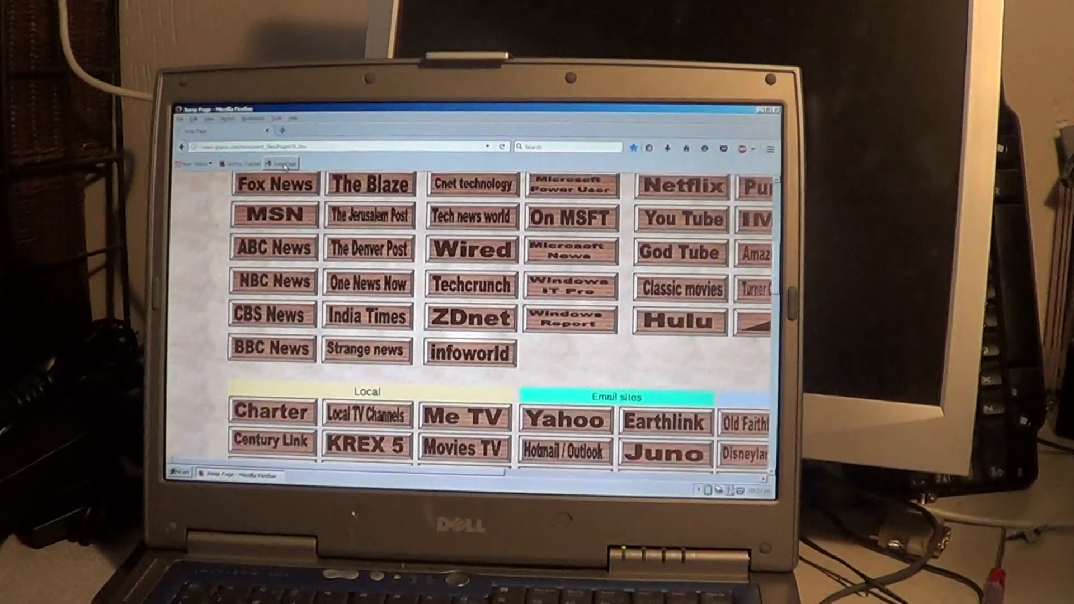
pyautogui.scroll(-3)
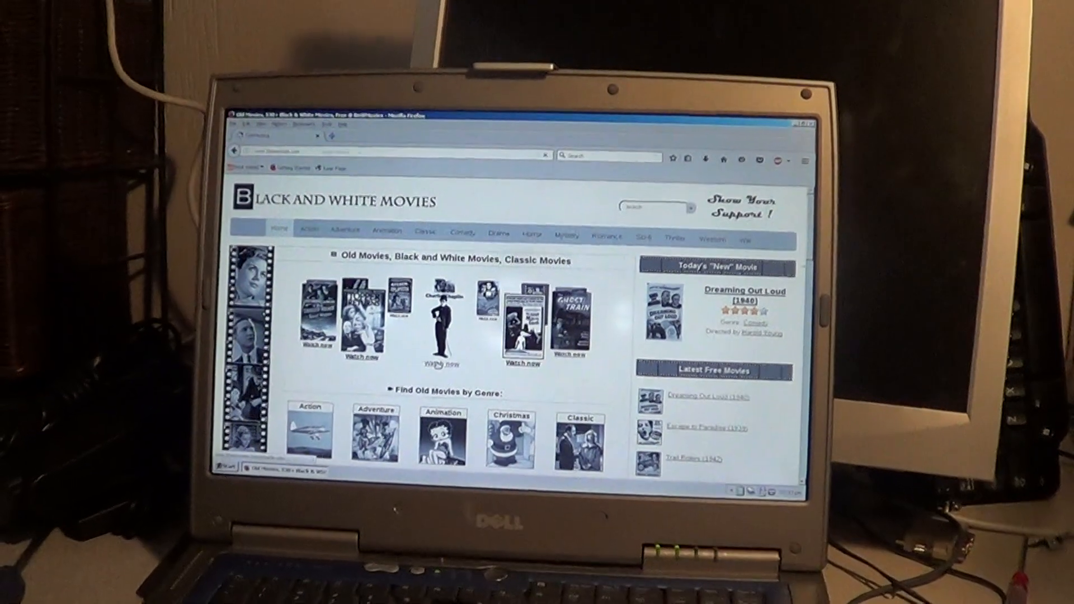
# Open the Charlie Chaplin Festival (1938) film page and scroll to its download details
pyautogui.click(446, 360)
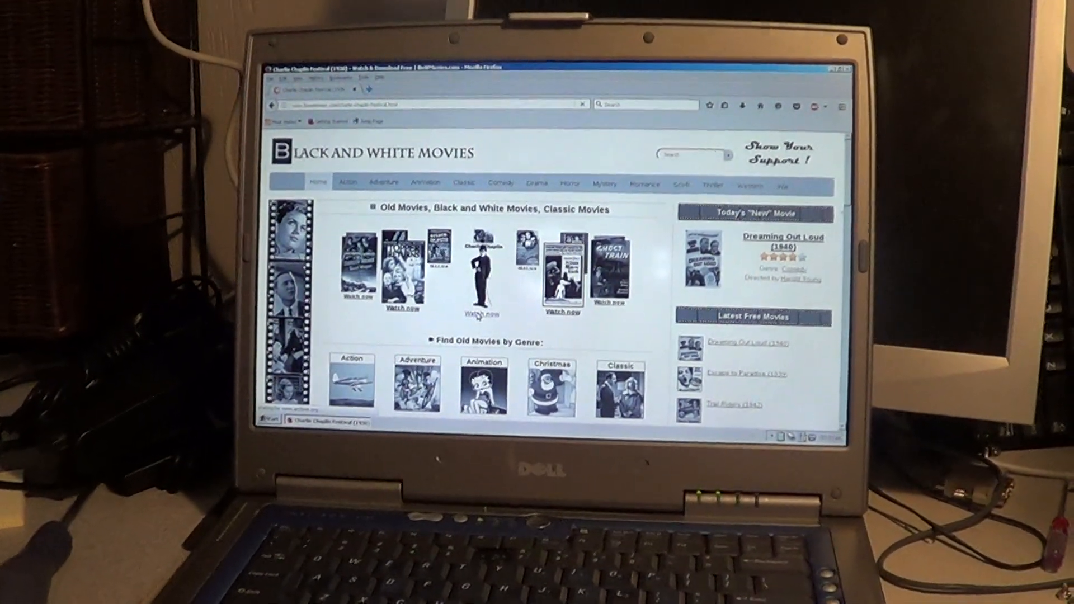
pyautogui.click(480, 315)
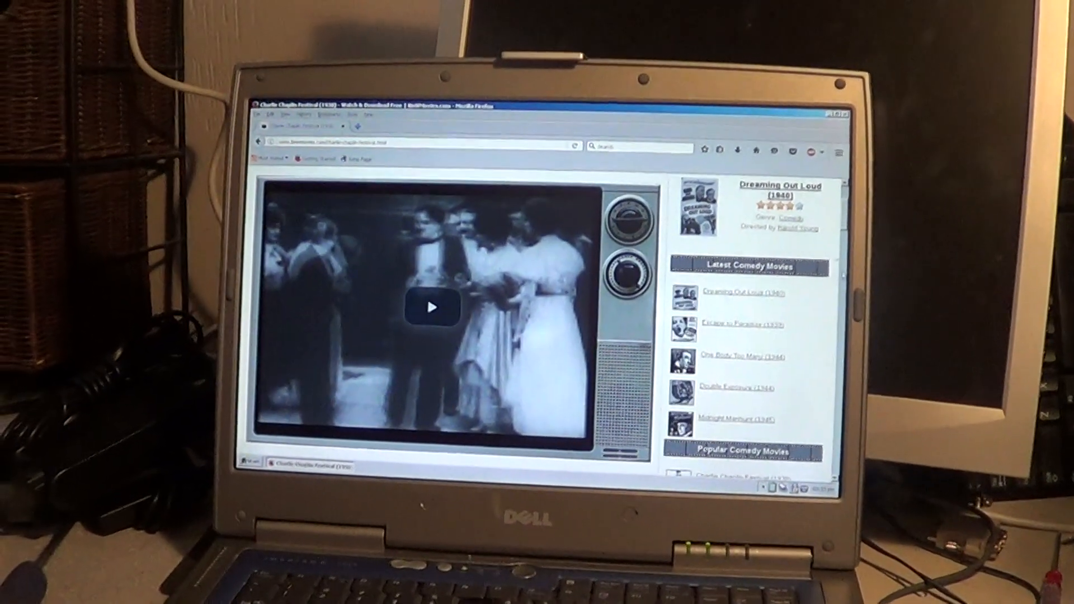
pyautogui.scroll(-3)
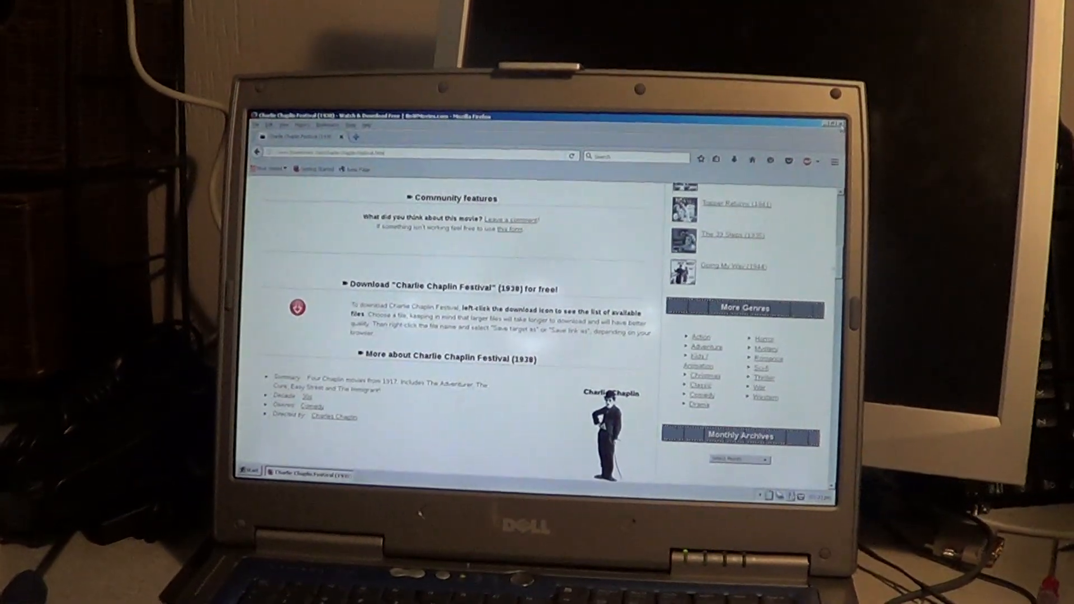